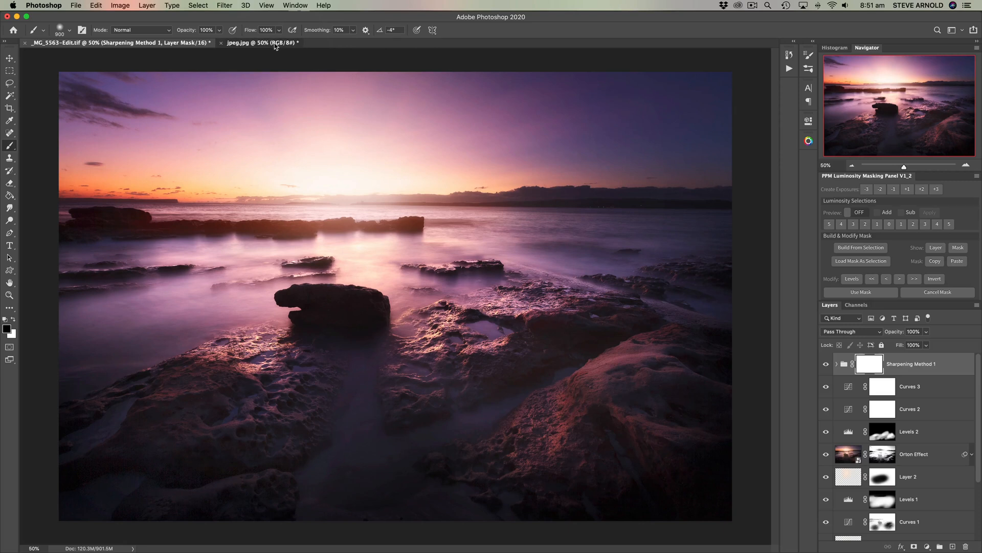
Step: Make the flattened jpeg.jpg seascape the active document beside the layered 16-bit TIFF
click(260, 43)
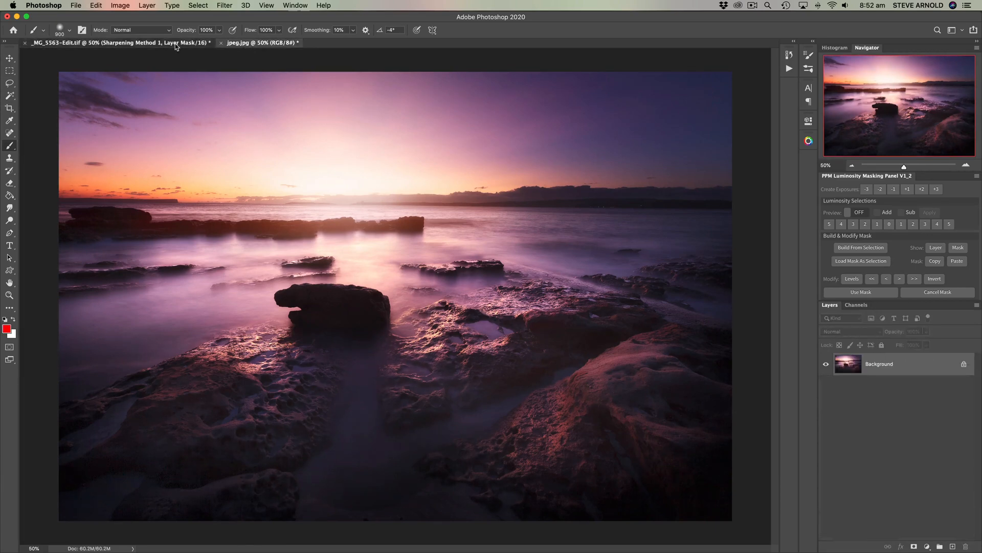
click(257, 43)
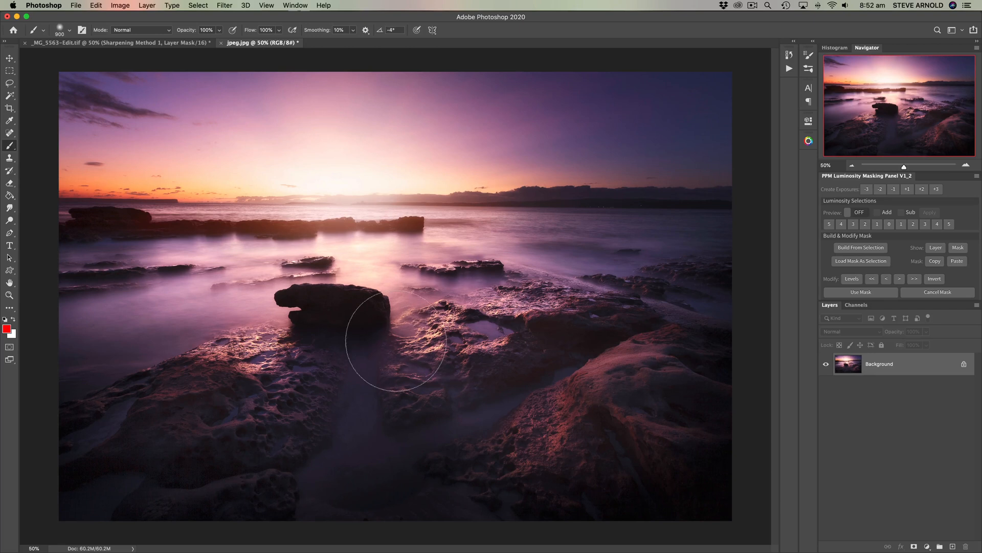
mouse_move(752, 410)
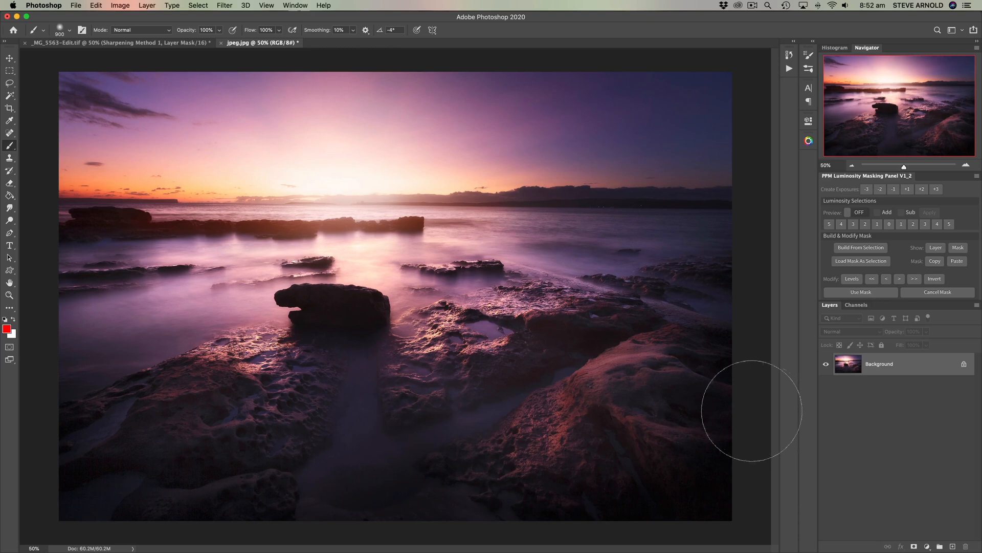
mouse_move(801, 358)
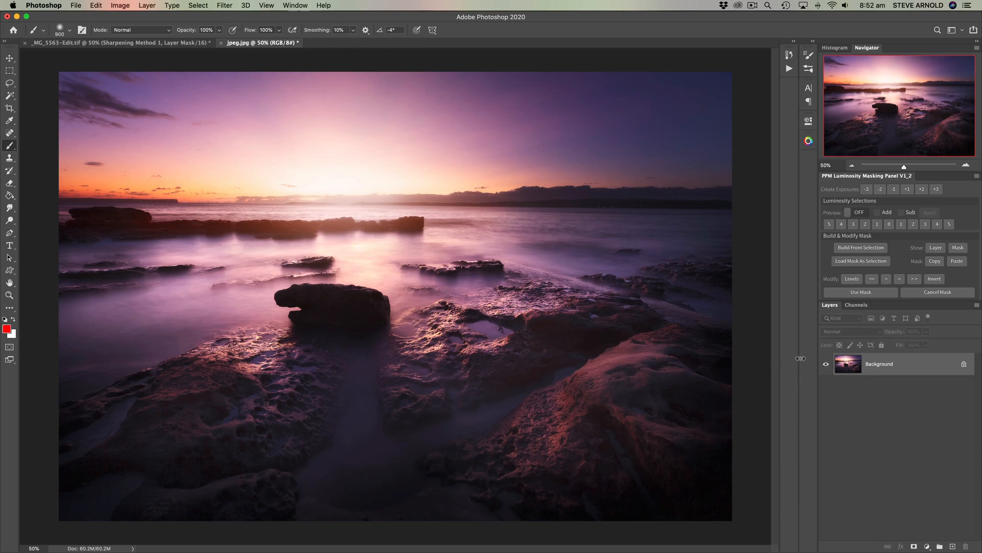
mouse_move(928, 471)
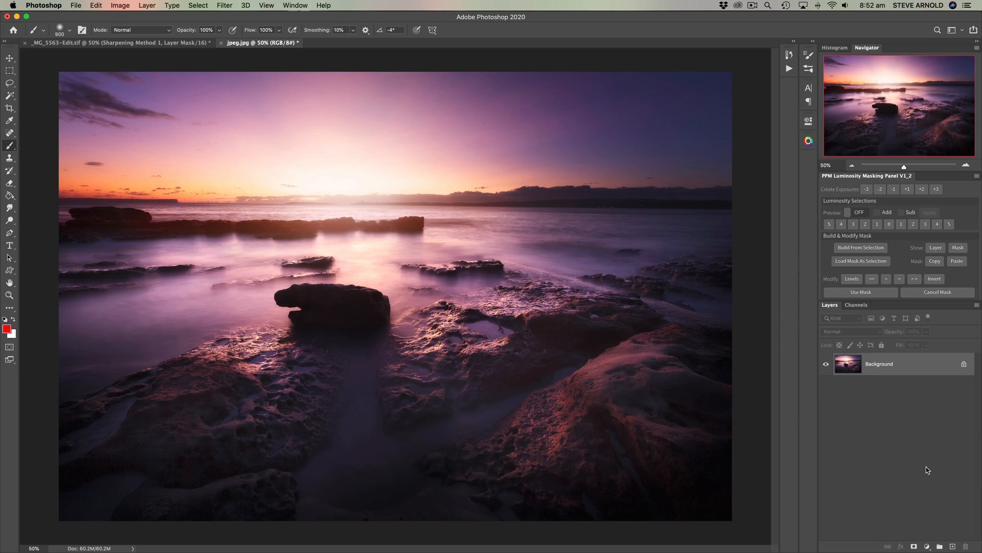
Step: Add a Curves layer and lift its midpoint far upward to brighten the JPEG heavily
click(928, 547)
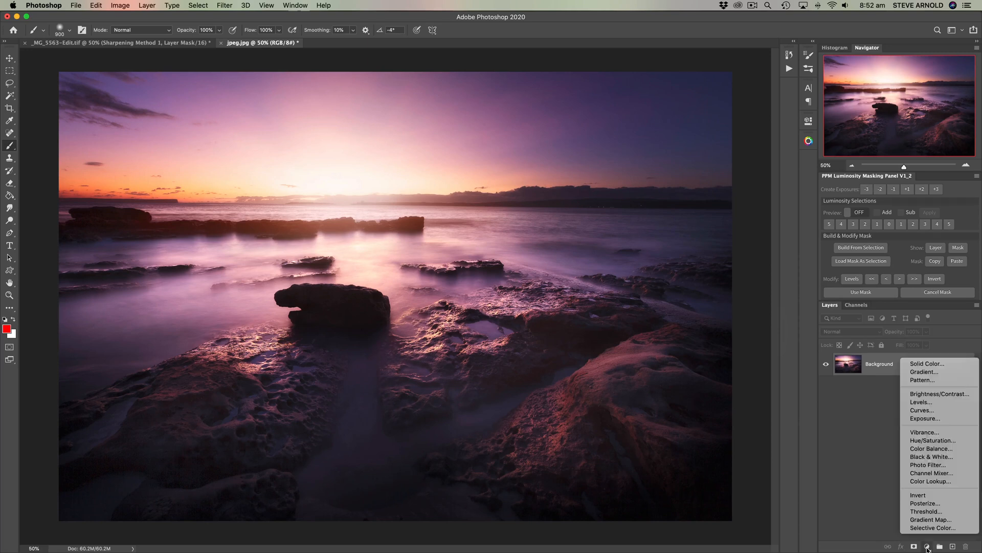
mouse_move(922, 411)
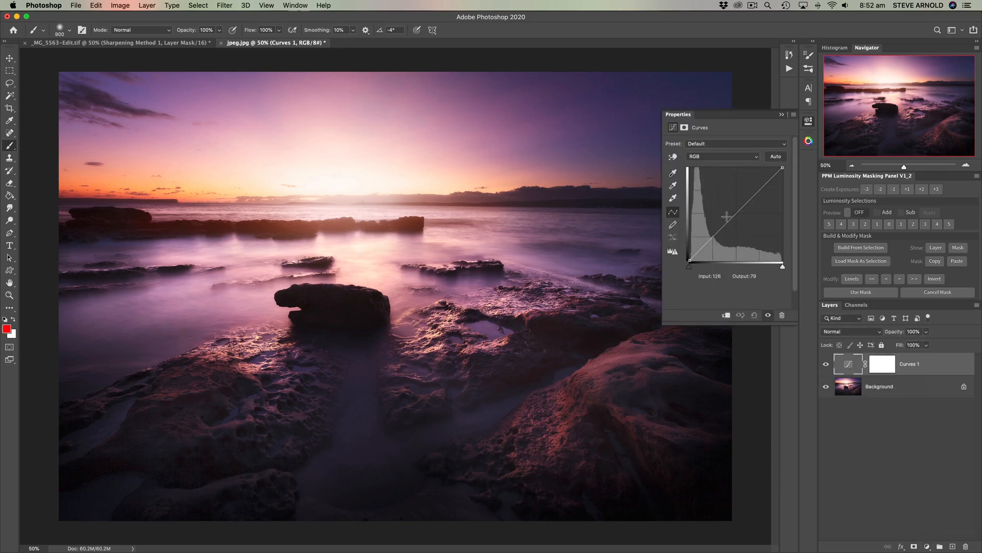
drag(727, 216, 732, 200)
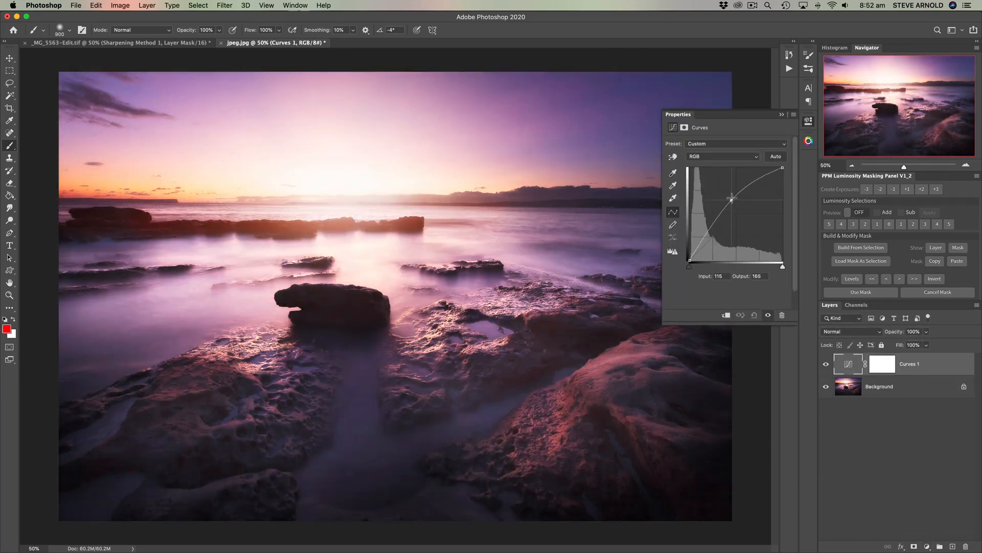
drag(731, 200, 729, 180)
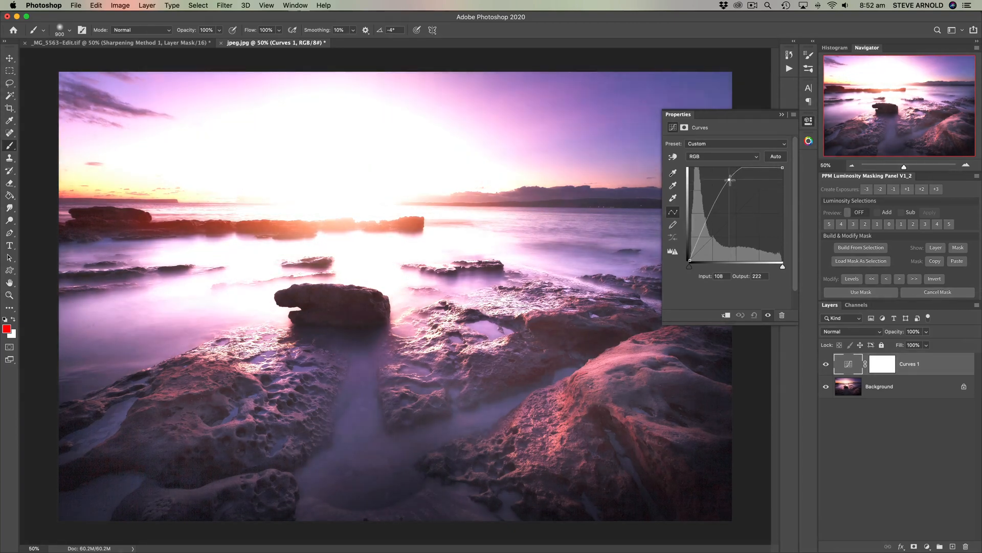
drag(729, 180, 721, 179)
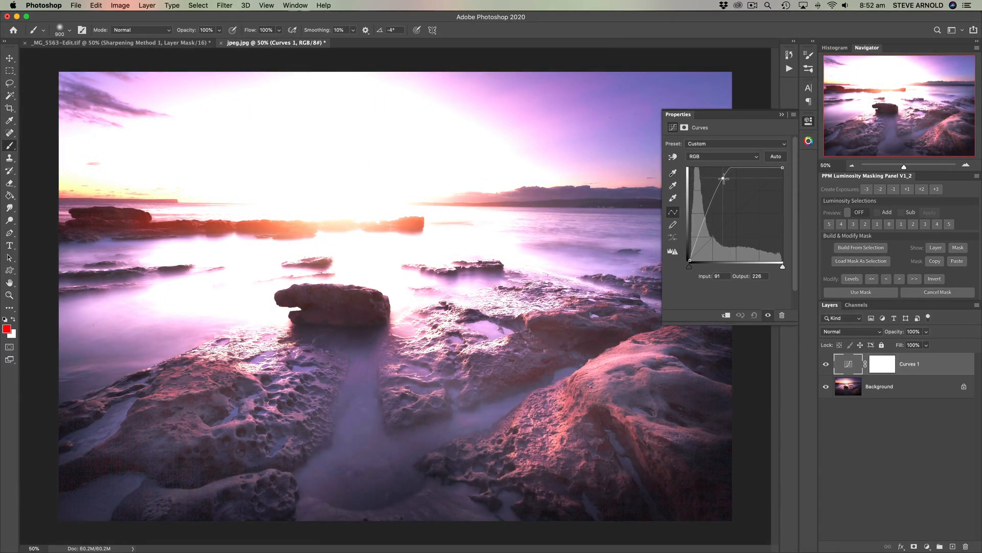
drag(721, 178, 721, 178)
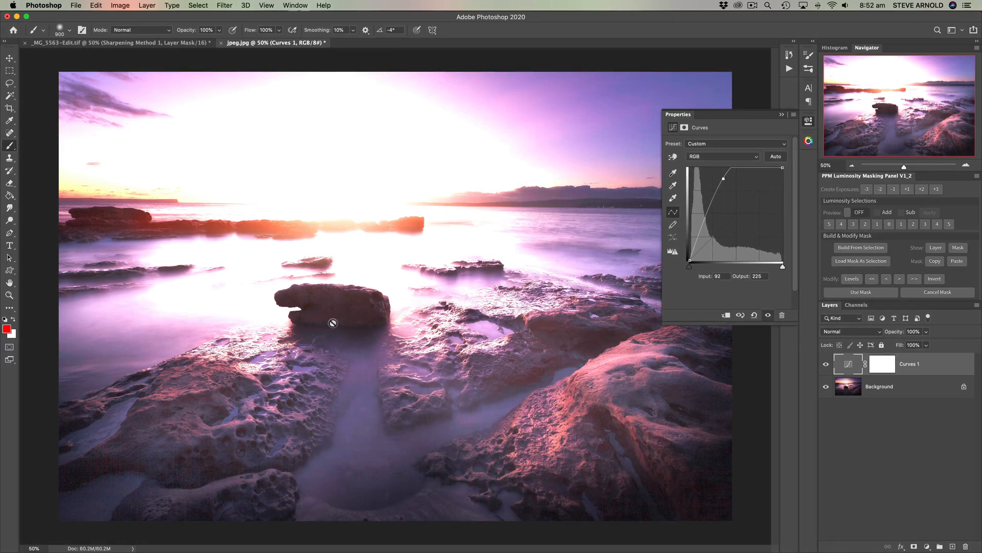
mouse_move(343, 321)
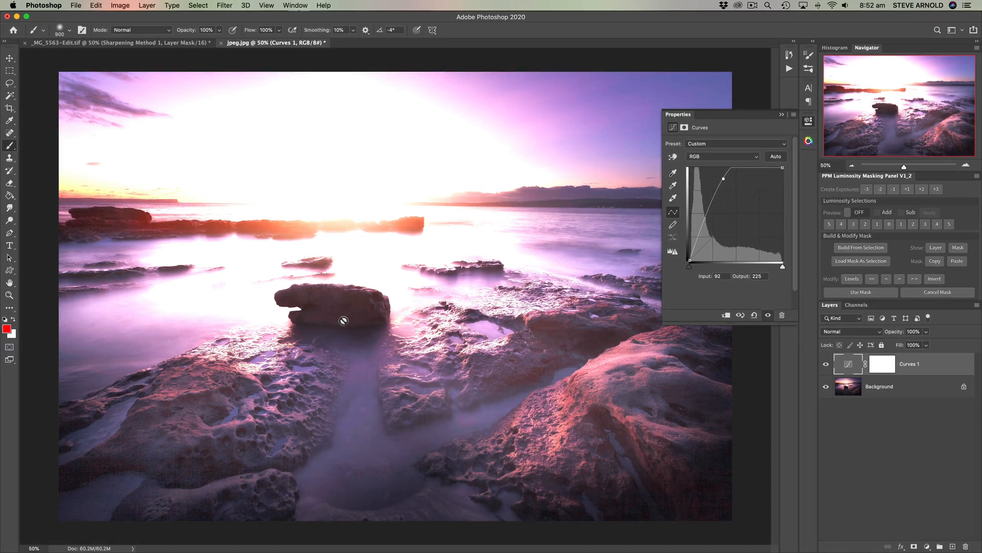
mouse_move(365, 320)
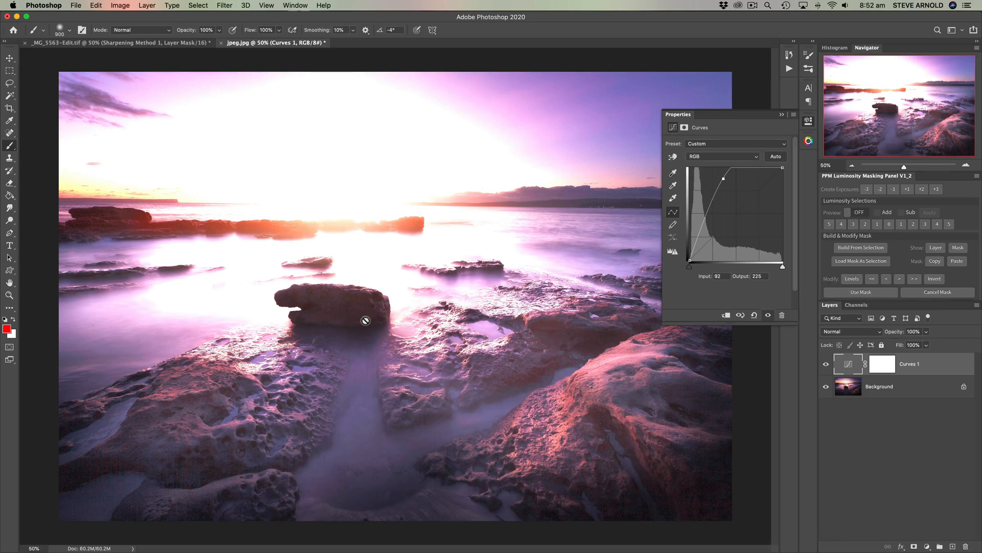
mouse_move(333, 313)
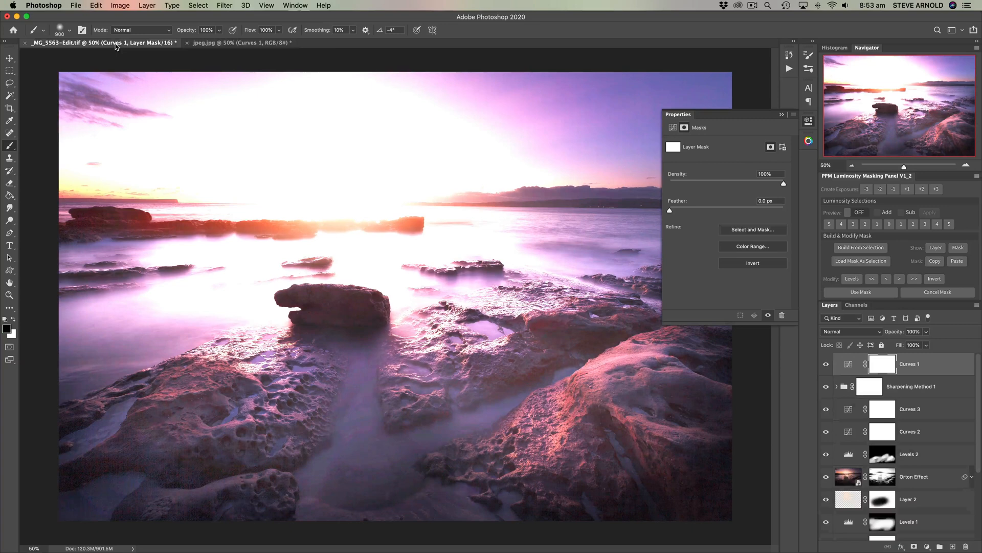
Step: Bring the layered 16-bit TIFF forward to receive the same Curves 1 brightening layer
click(241, 43)
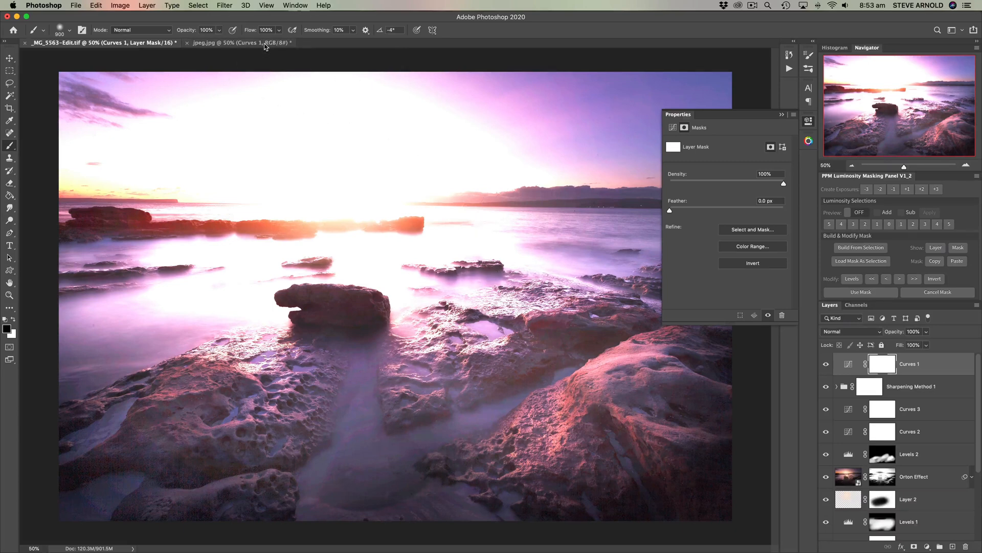
Step: Return to the brightened JPEG and magnify it to 300% on the foreground rock
click(241, 42)
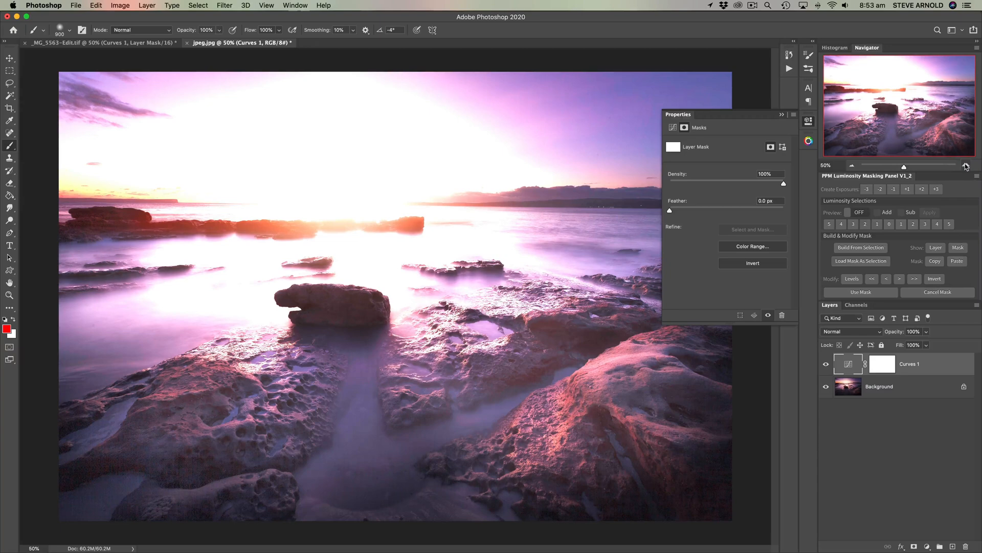
click(967, 165)
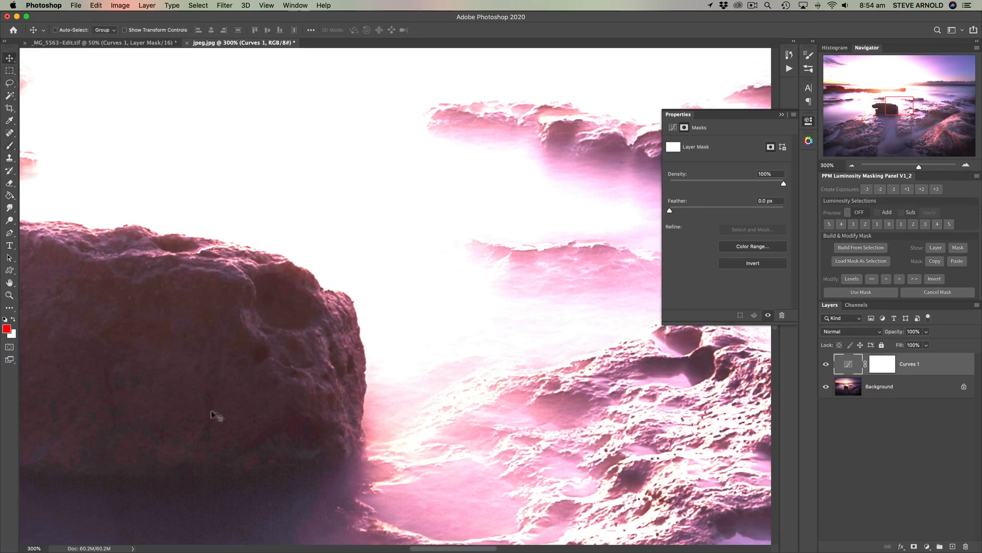
mouse_move(162, 384)
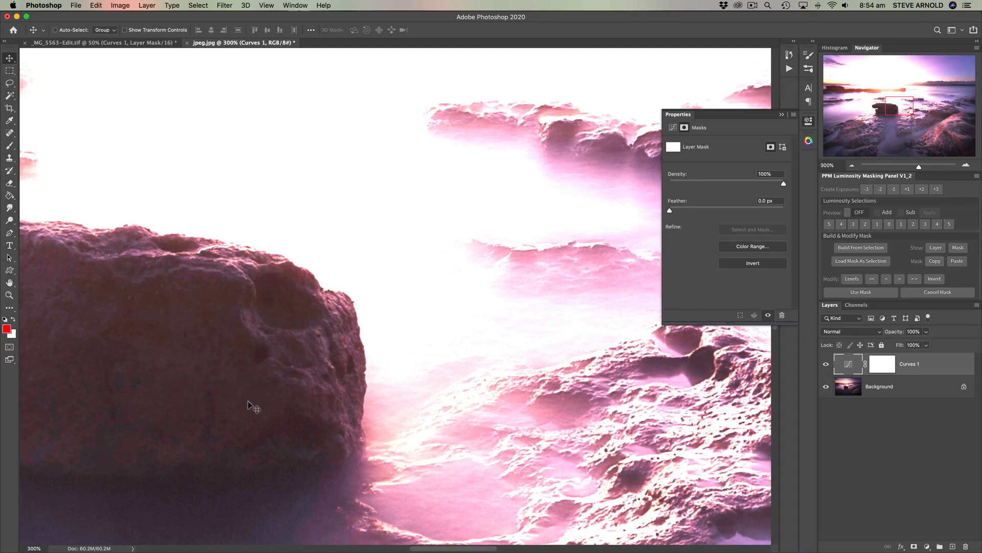
mouse_move(240, 402)
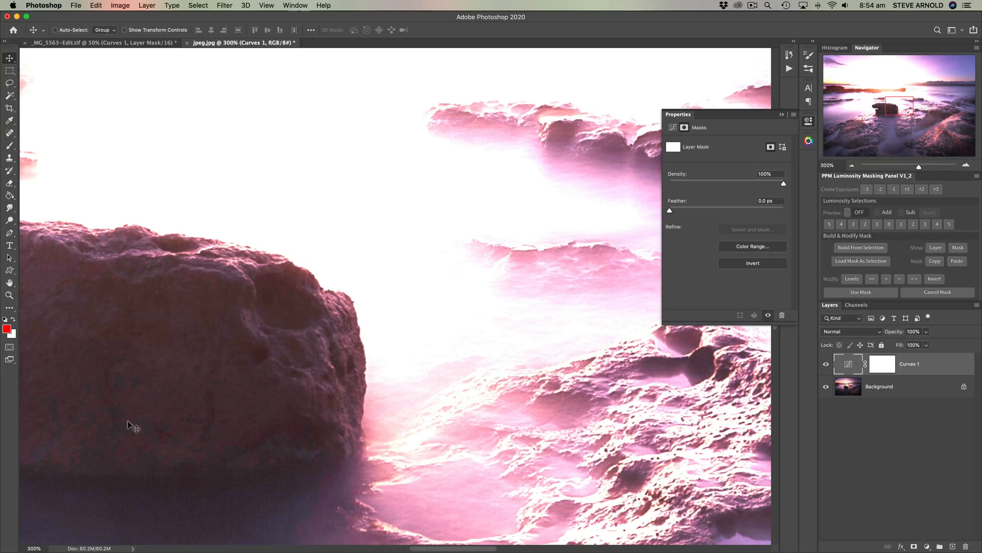
mouse_move(219, 461)
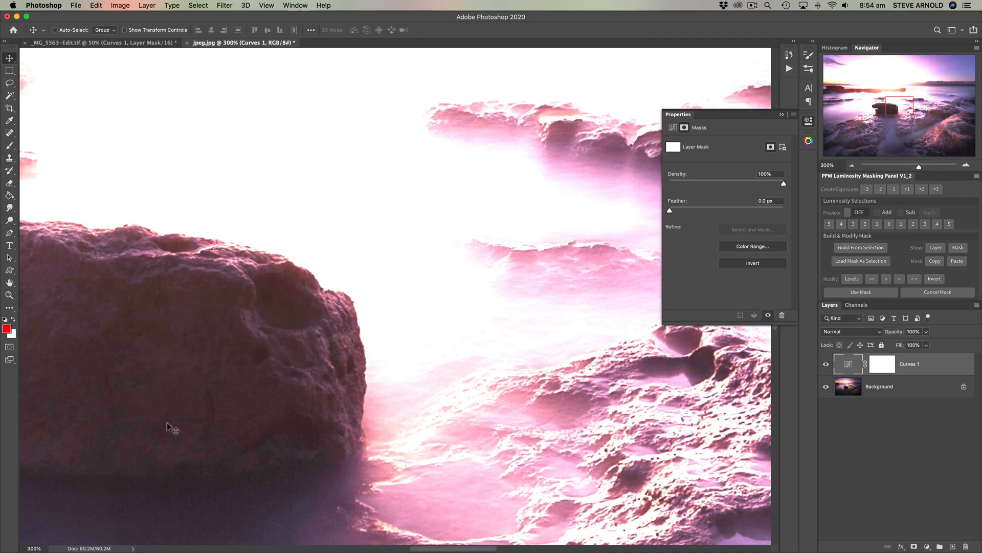
mouse_move(261, 445)
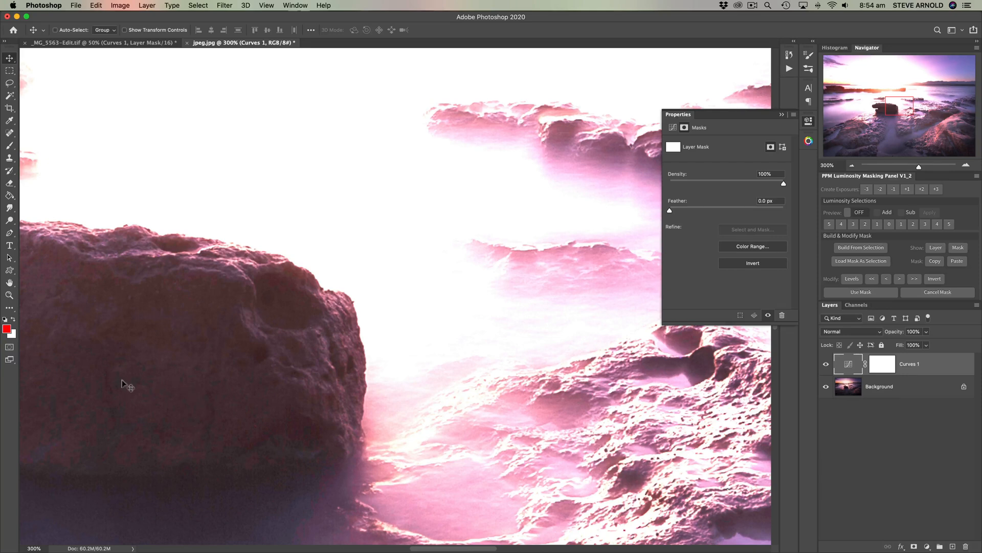
mouse_move(271, 451)
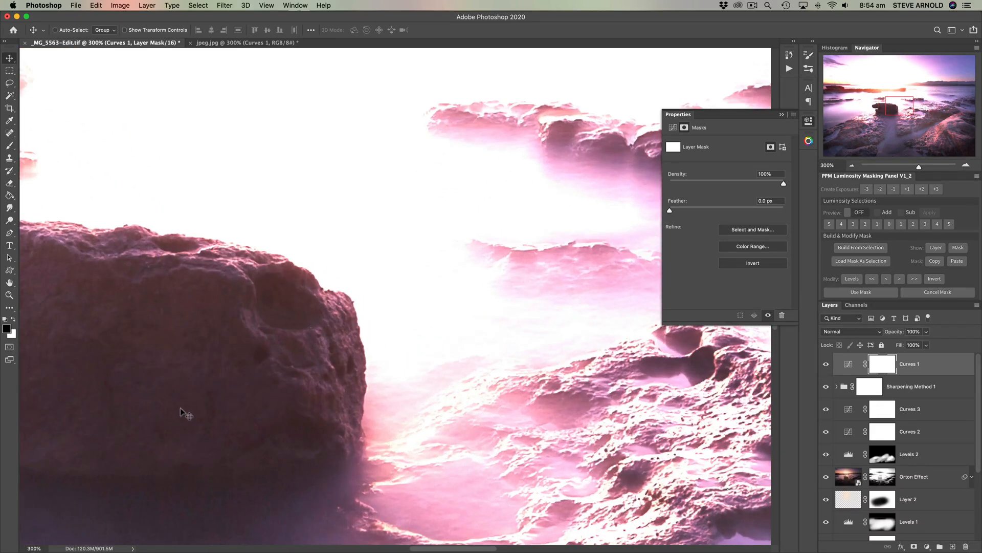
mouse_move(348, 119)
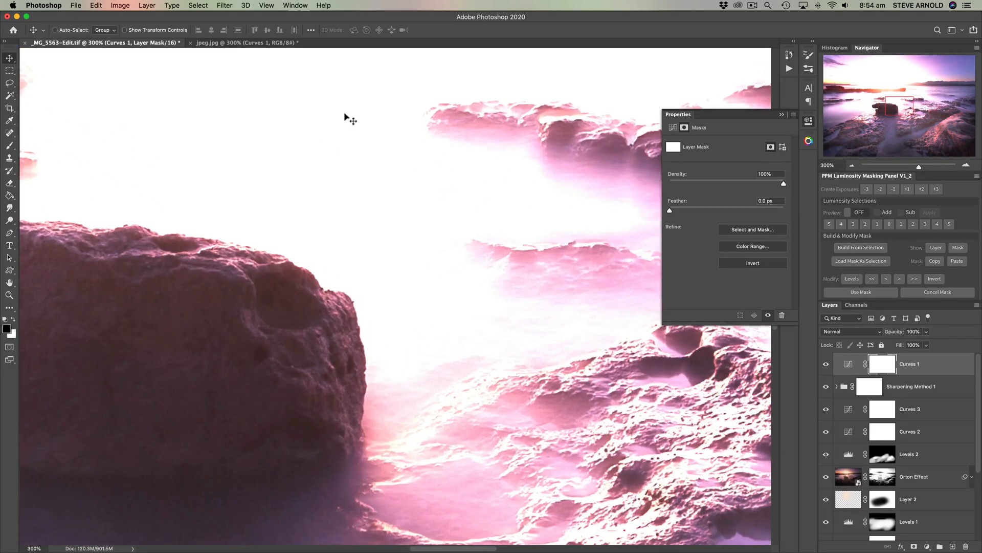
click(244, 42)
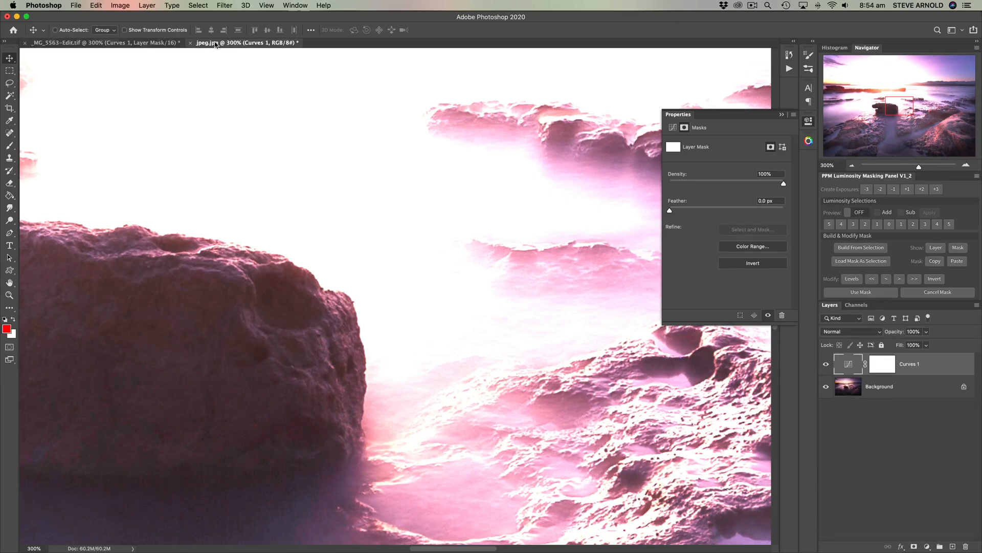
click(101, 43)
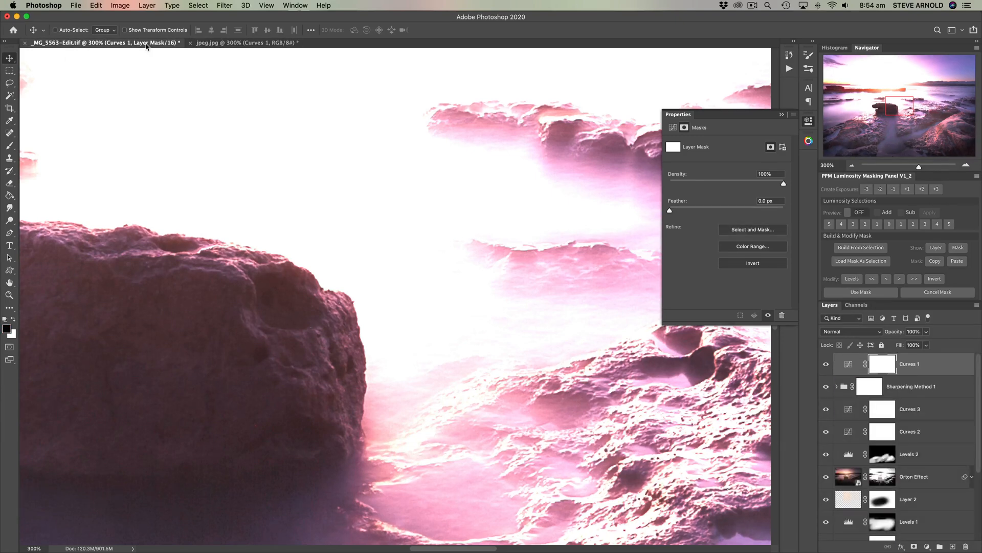
click(243, 43)
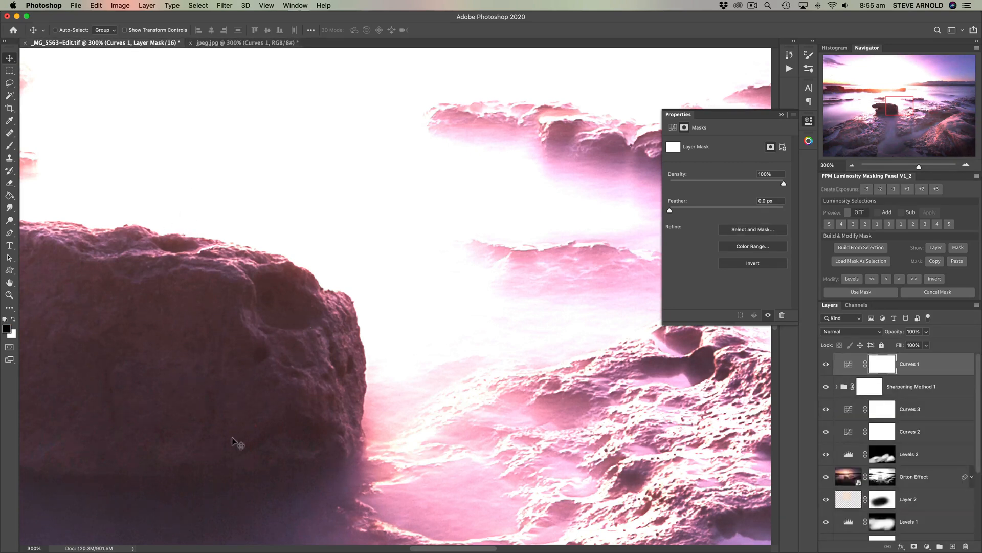
mouse_move(167, 386)
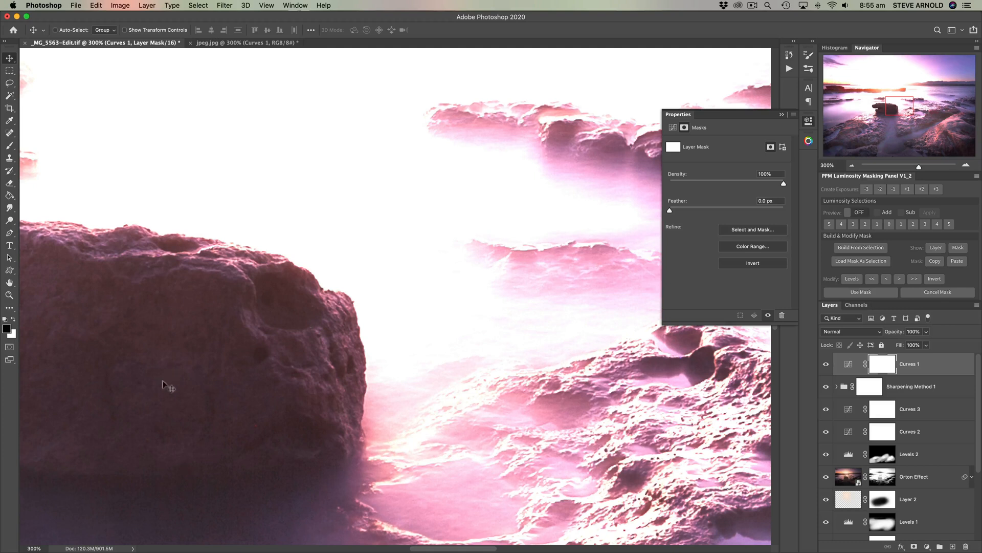
mouse_move(221, 462)
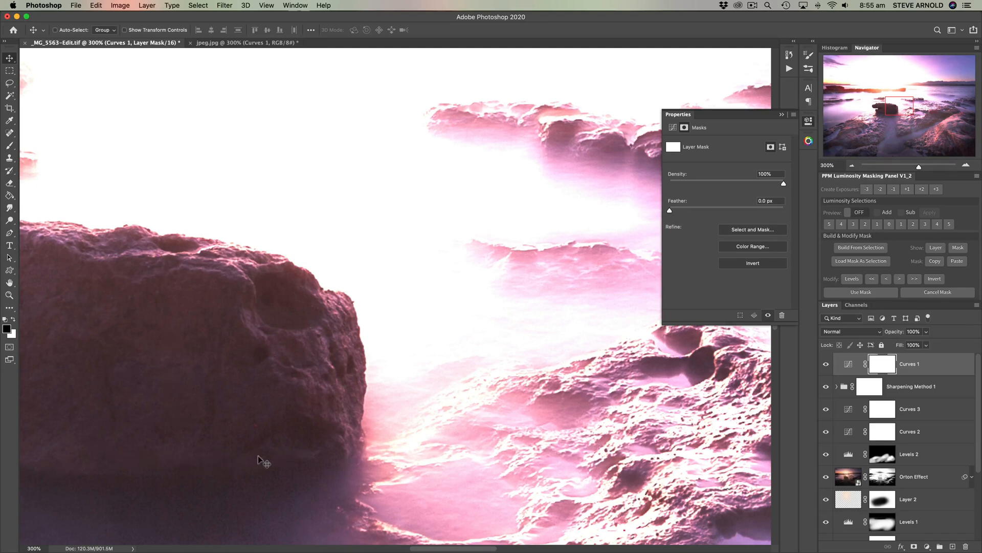
mouse_move(189, 321)
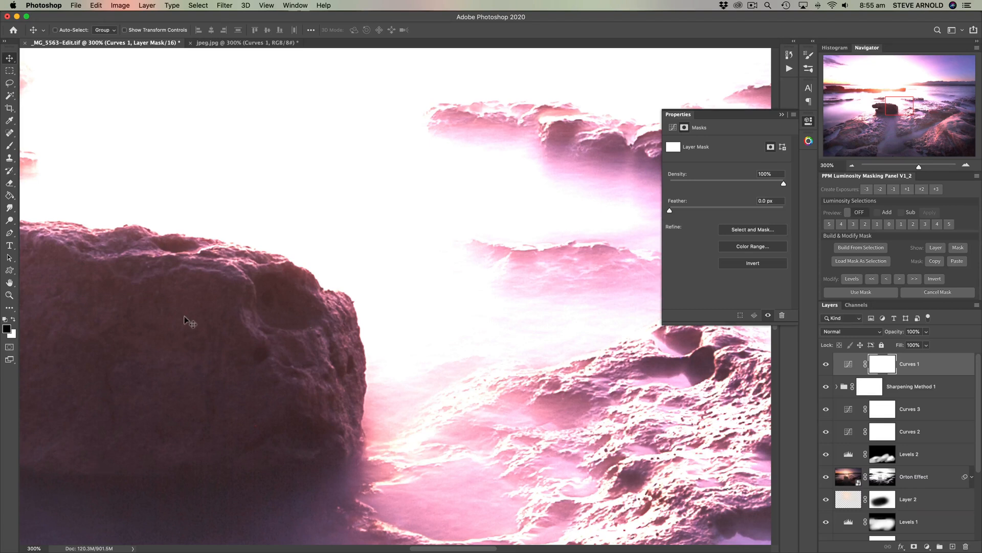
mouse_move(181, 343)
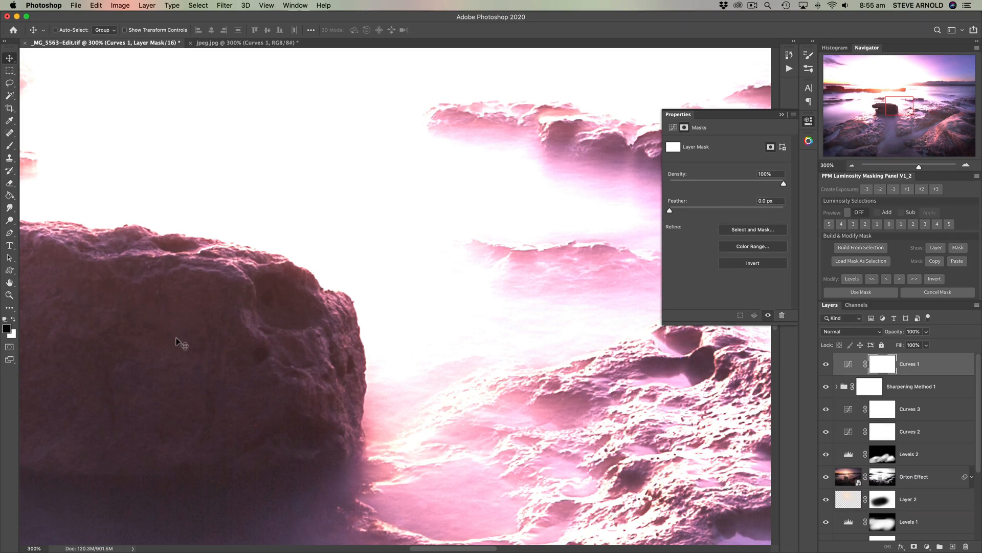
mouse_move(62, 293)
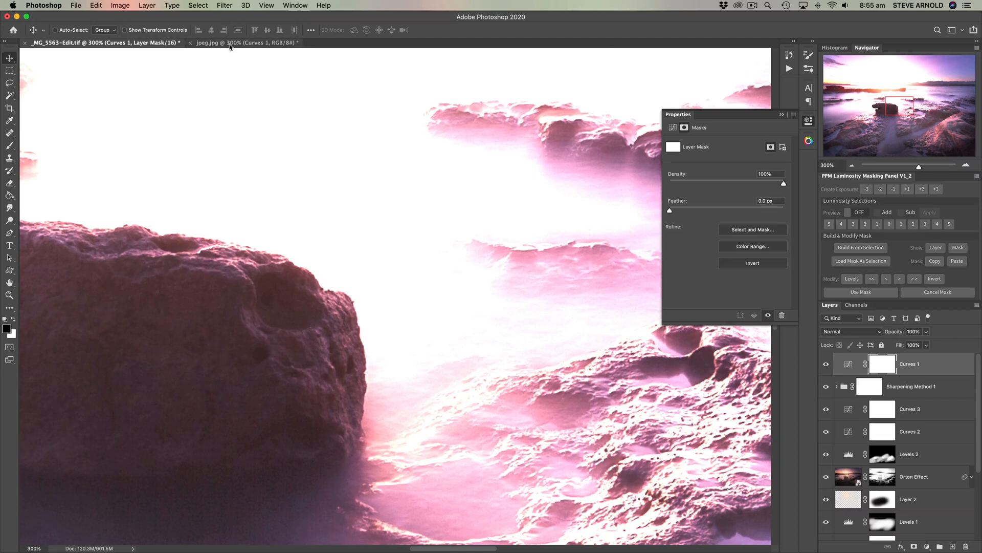
click(245, 42)
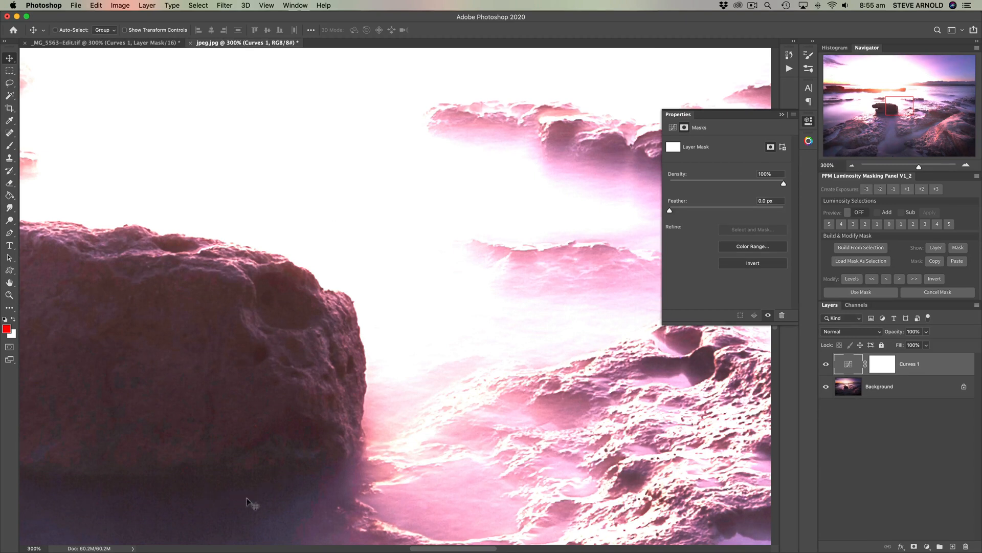
mouse_move(450, 477)
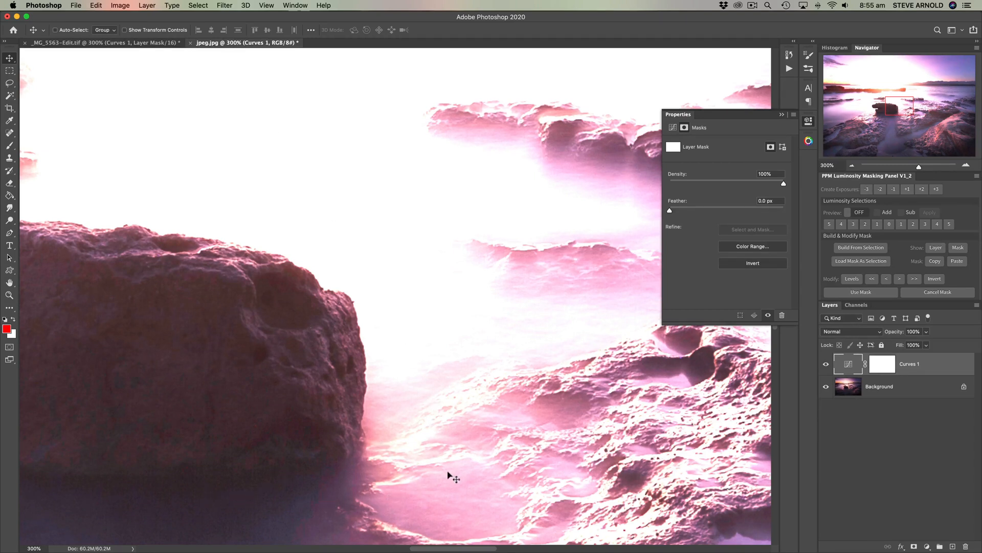
mouse_move(414, 429)
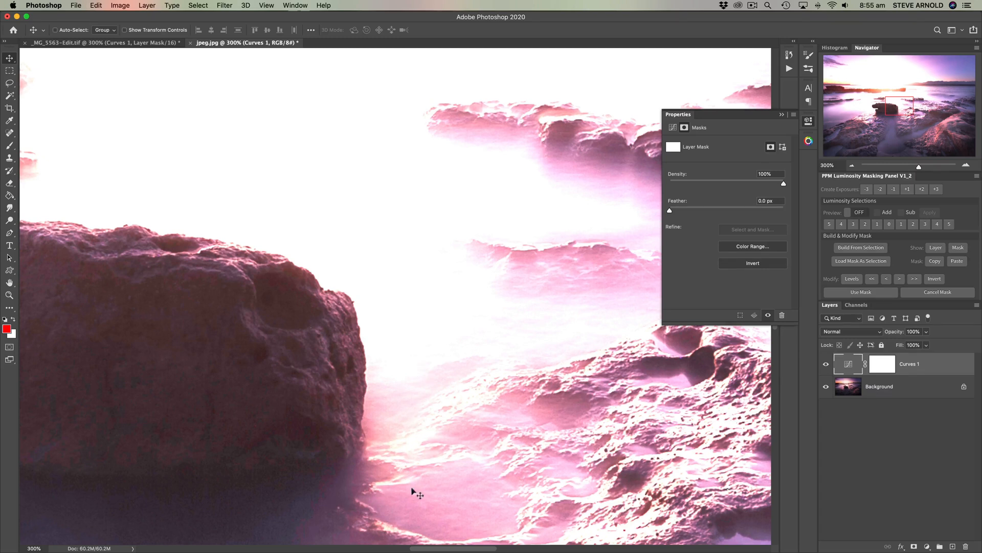
mouse_move(378, 507)
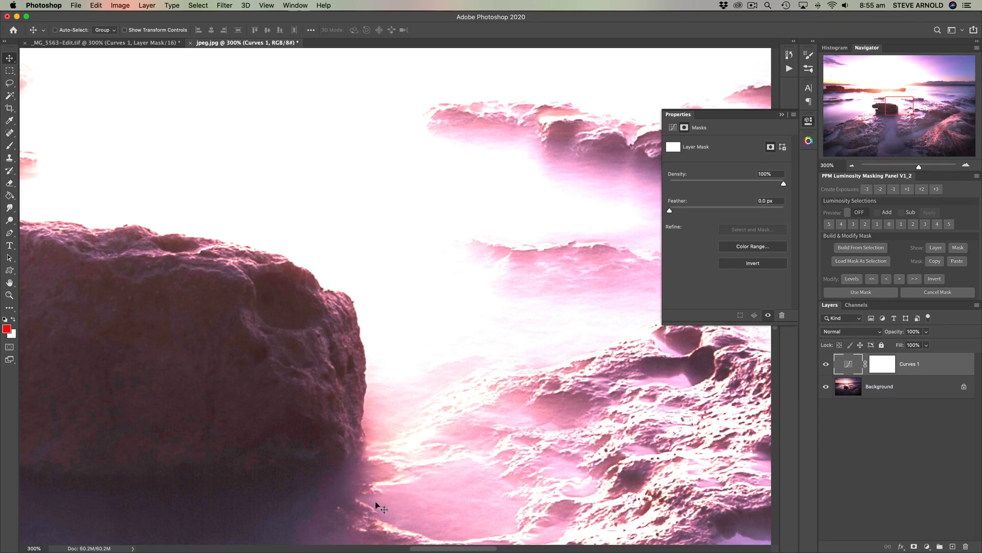
mouse_move(334, 478)
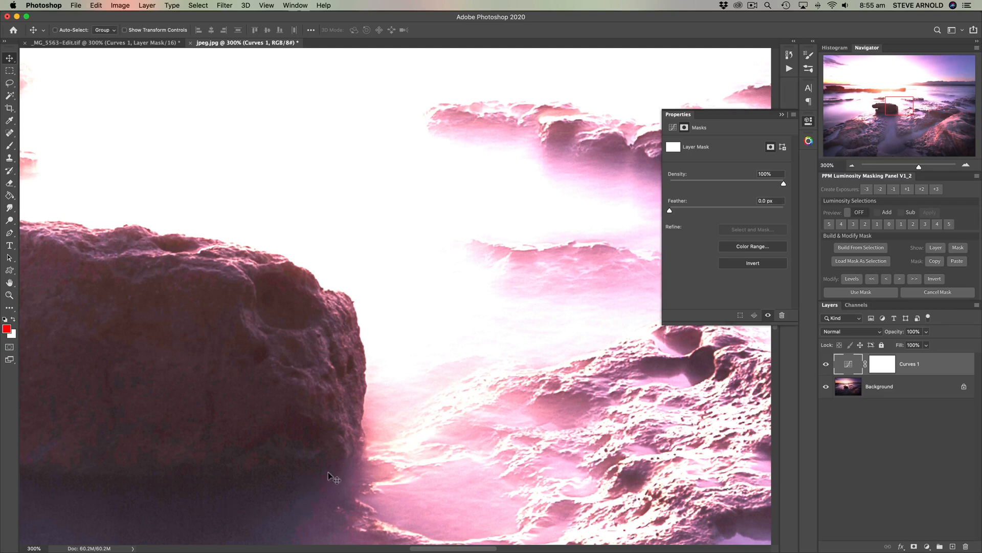
mouse_move(347, 459)
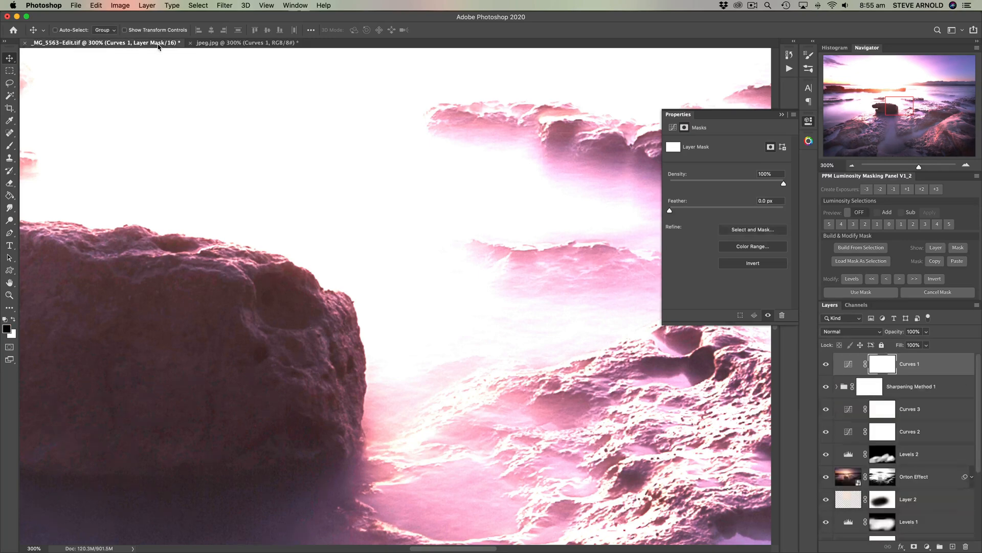
Step: Flip between the JPEG and TIFF close-ups to compare the rock shadows
click(247, 42)
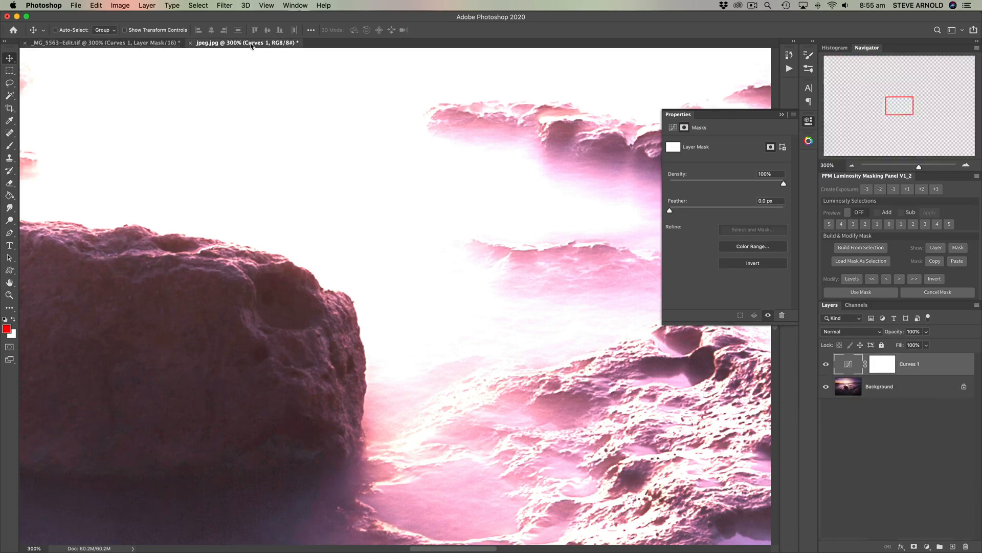
click(100, 43)
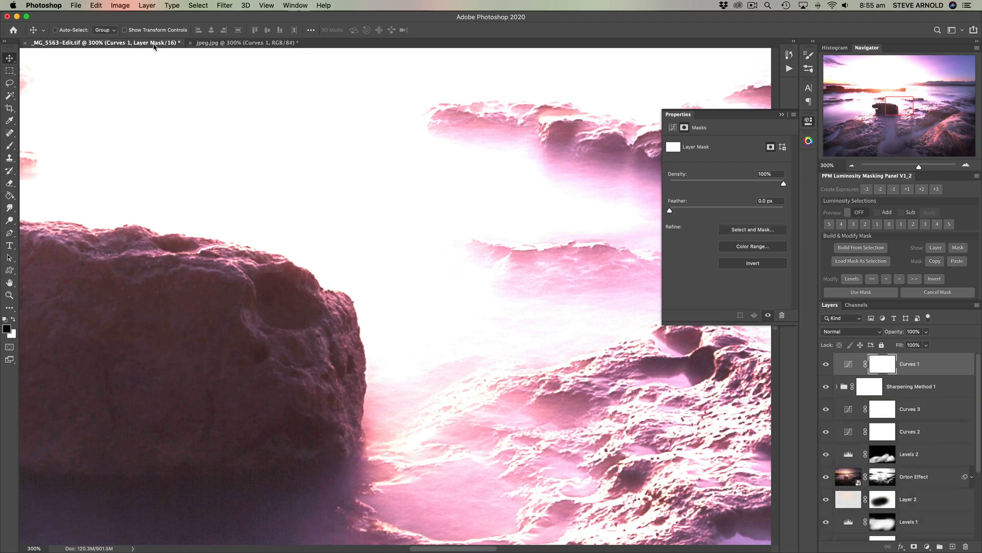
mouse_move(263, 43)
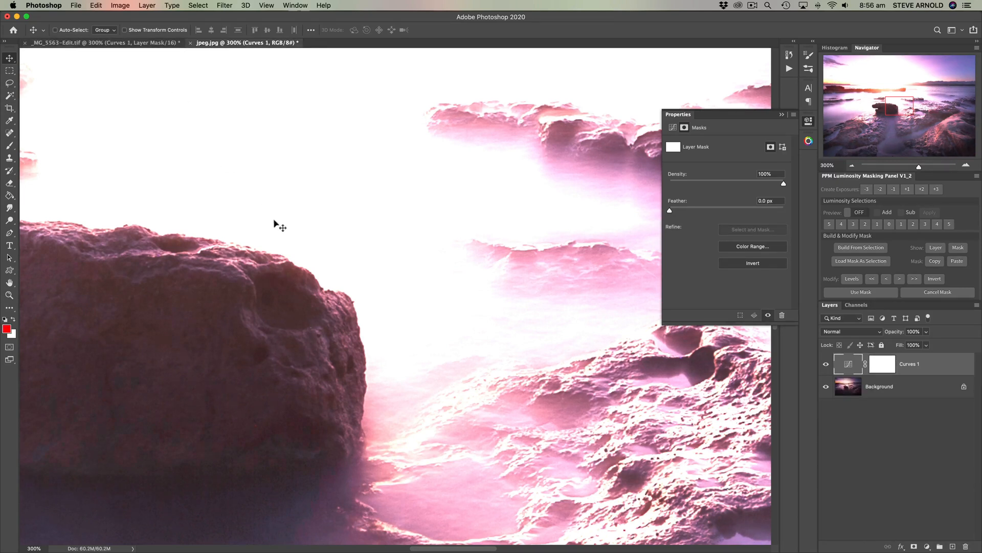
mouse_move(292, 283)
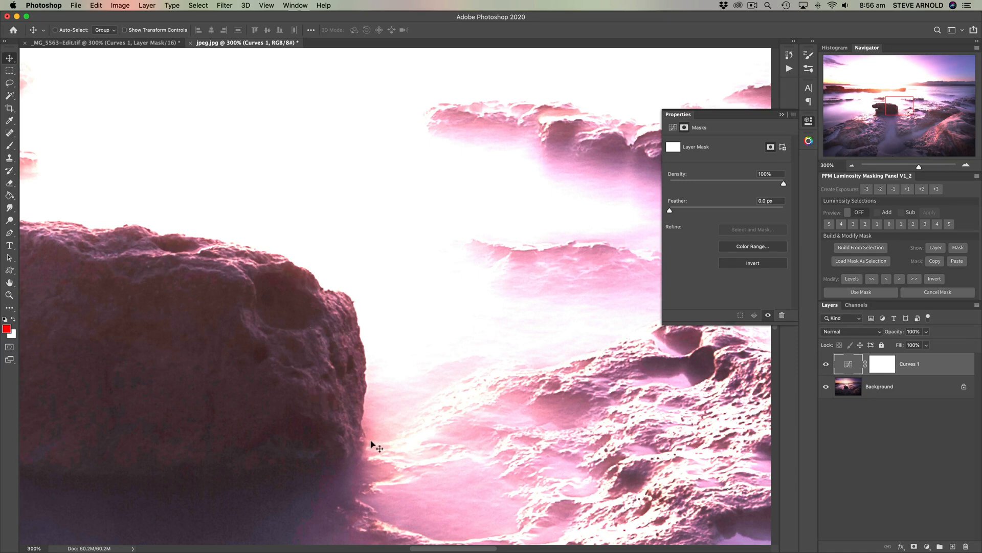
mouse_move(400, 478)
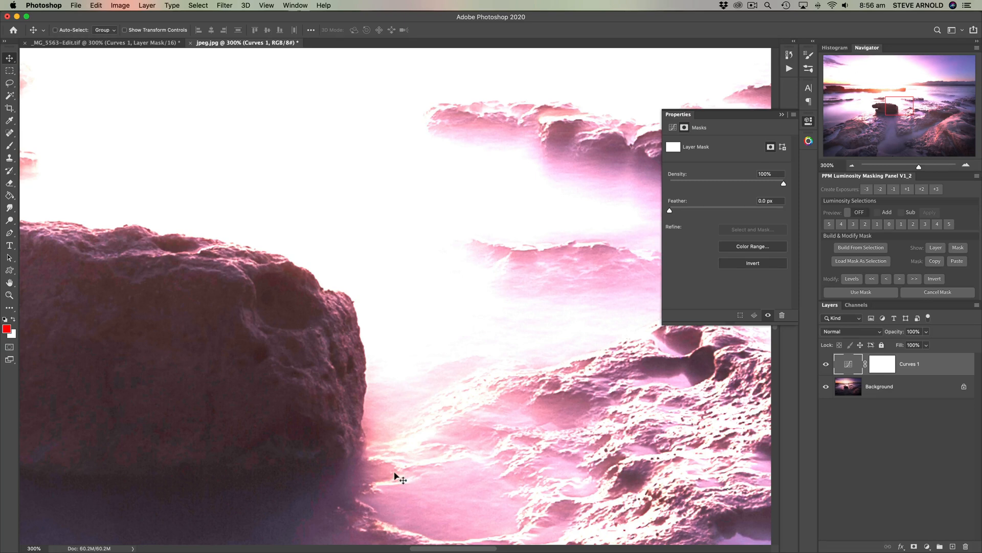
mouse_move(213, 429)
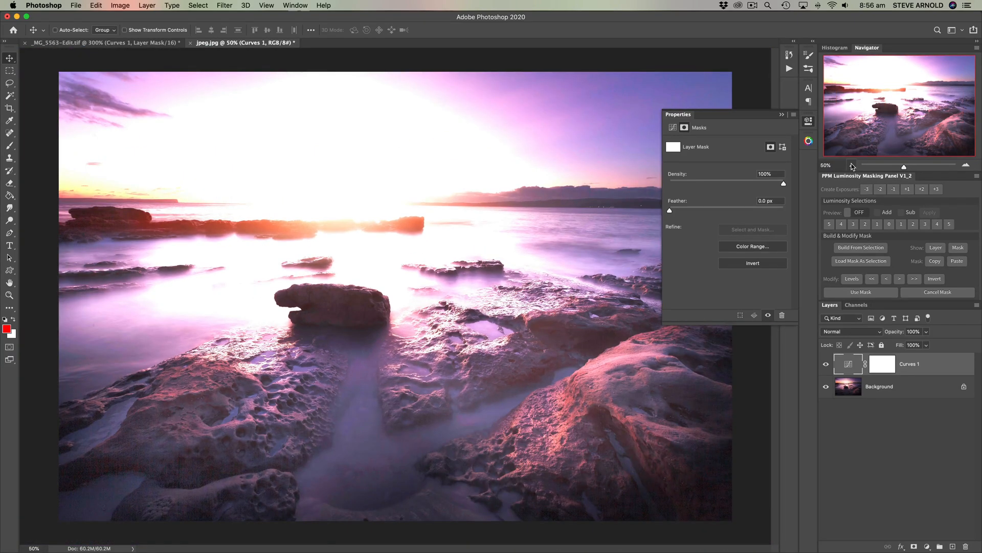
mouse_move(967, 164)
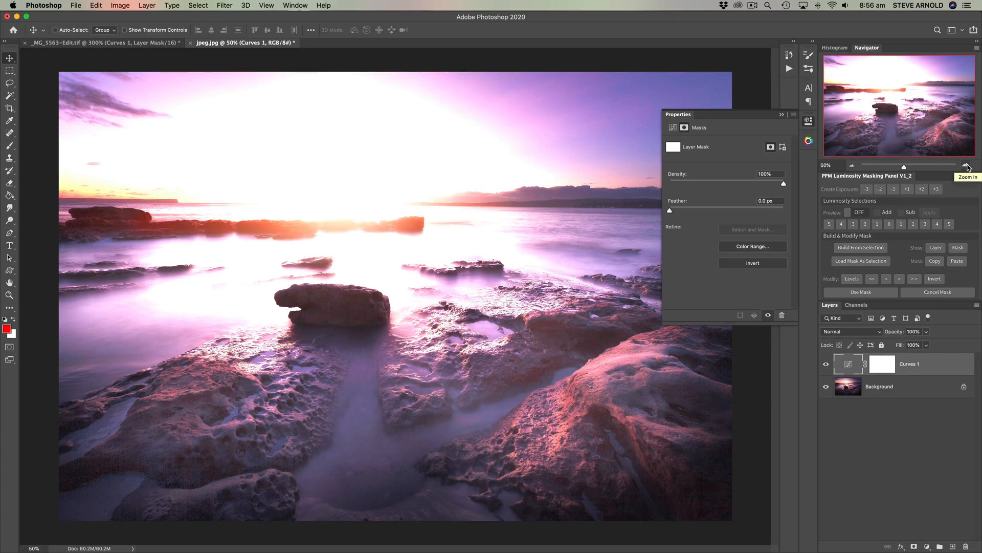
click(968, 165)
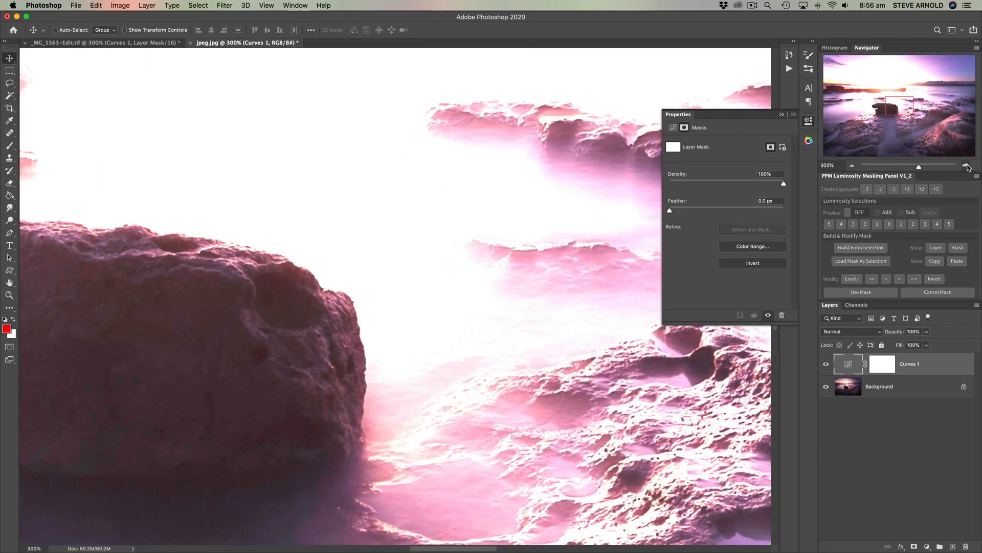
mouse_move(164, 466)
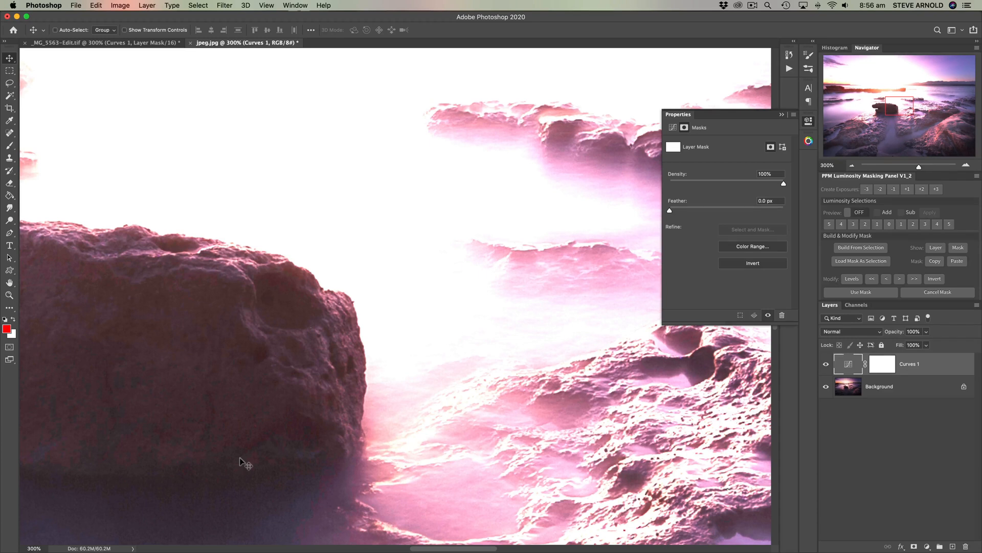
mouse_move(625, 438)
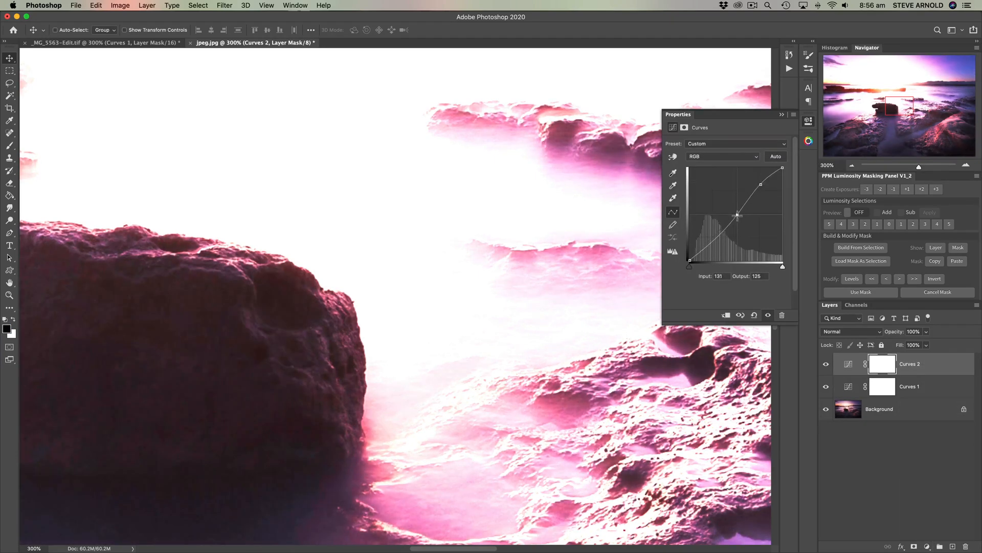
Step: Shape Curves 2 into a steeper contrast curve on the JPEG, then view the whole seascape
drag(737, 216, 760, 185)
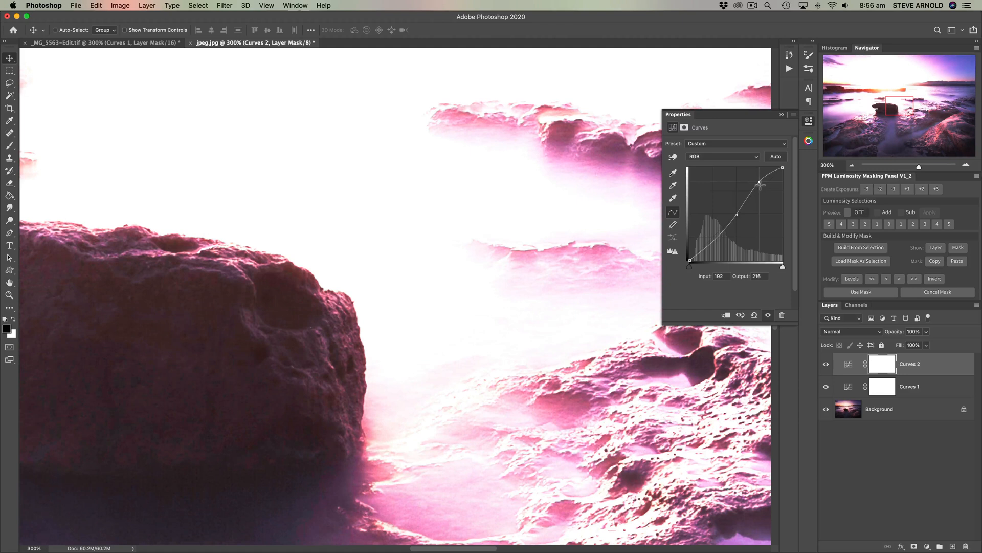
drag(760, 184, 738, 211)
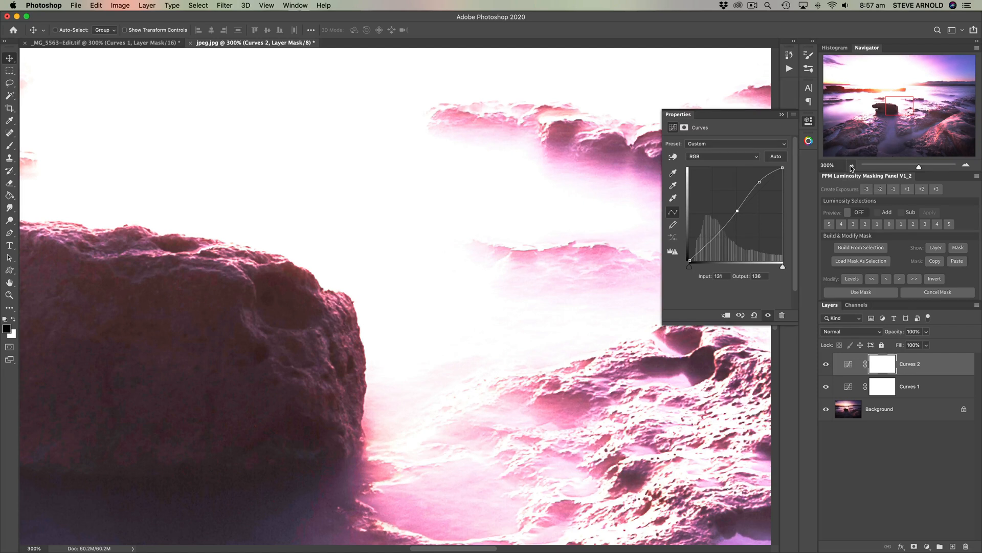
mouse_move(852, 166)
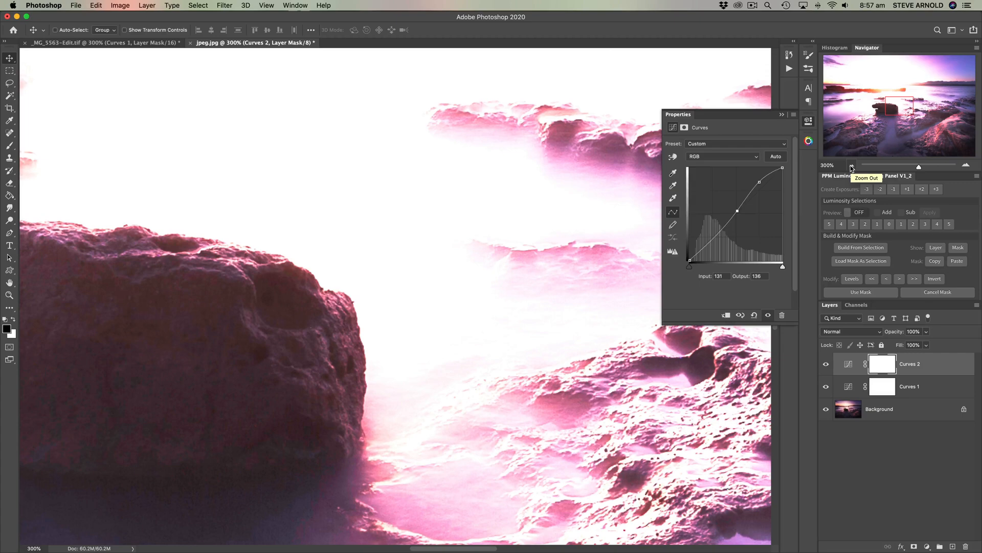
click(850, 165)
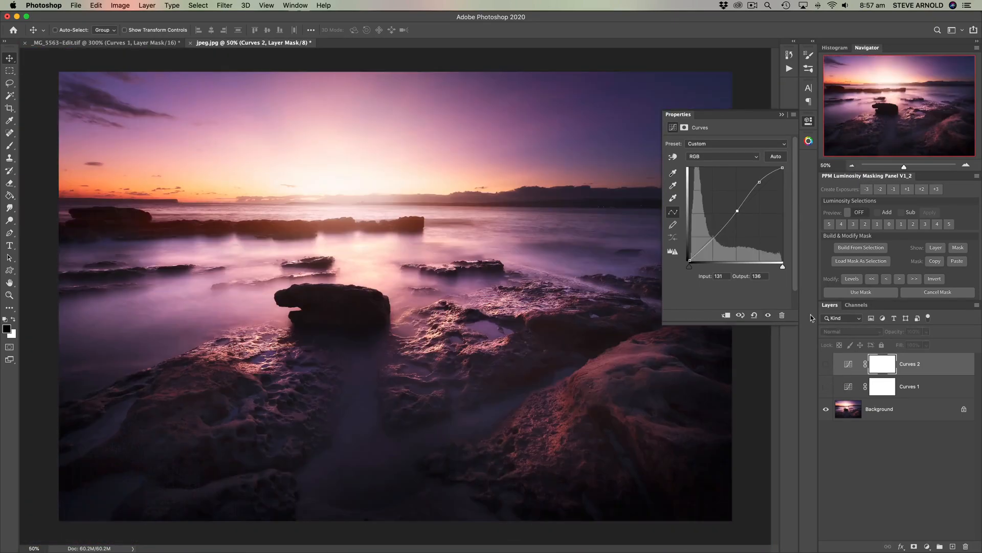
Step: Return to the TIFF with its Curves hidden and collapse the Properties panel
click(103, 42)
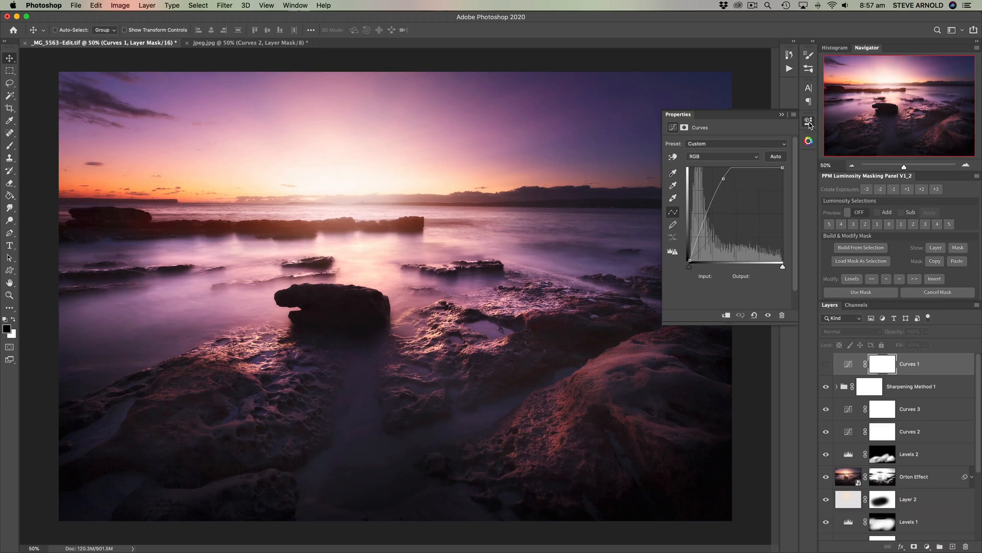
click(808, 119)
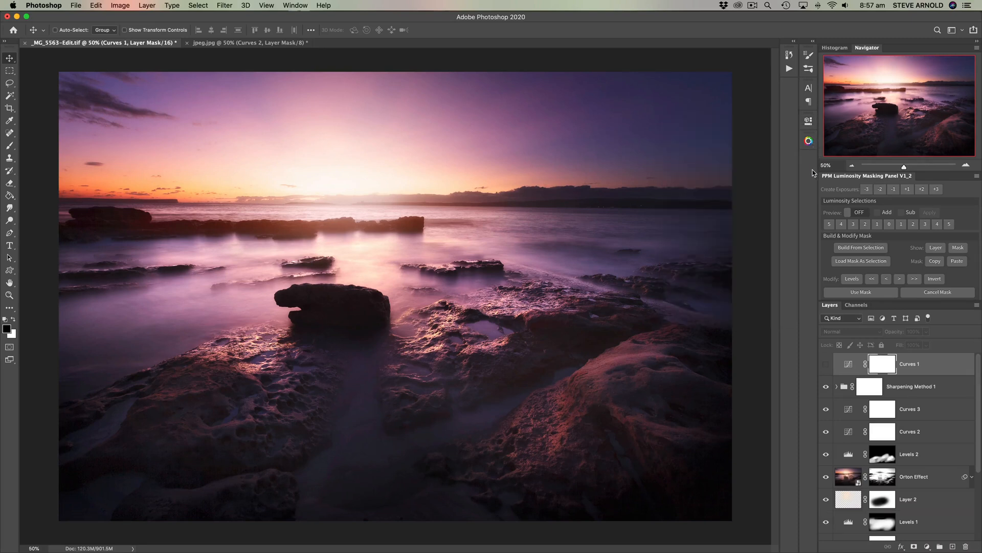